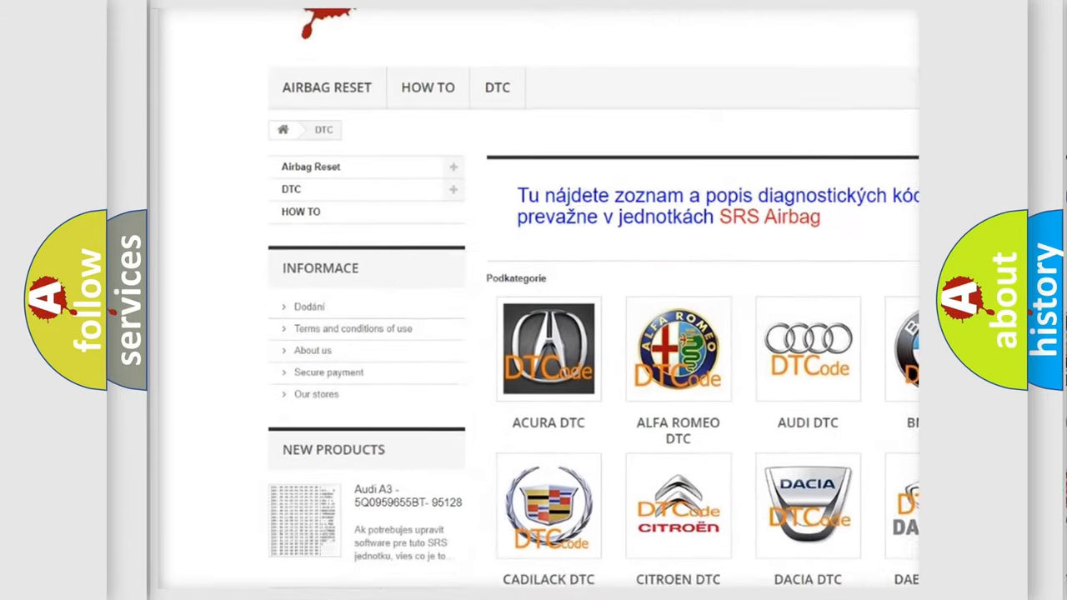
# Advance the slide to reveal the P0506 cause: erratic signal changing faster than physically allowed
pyautogui.scroll(-3)
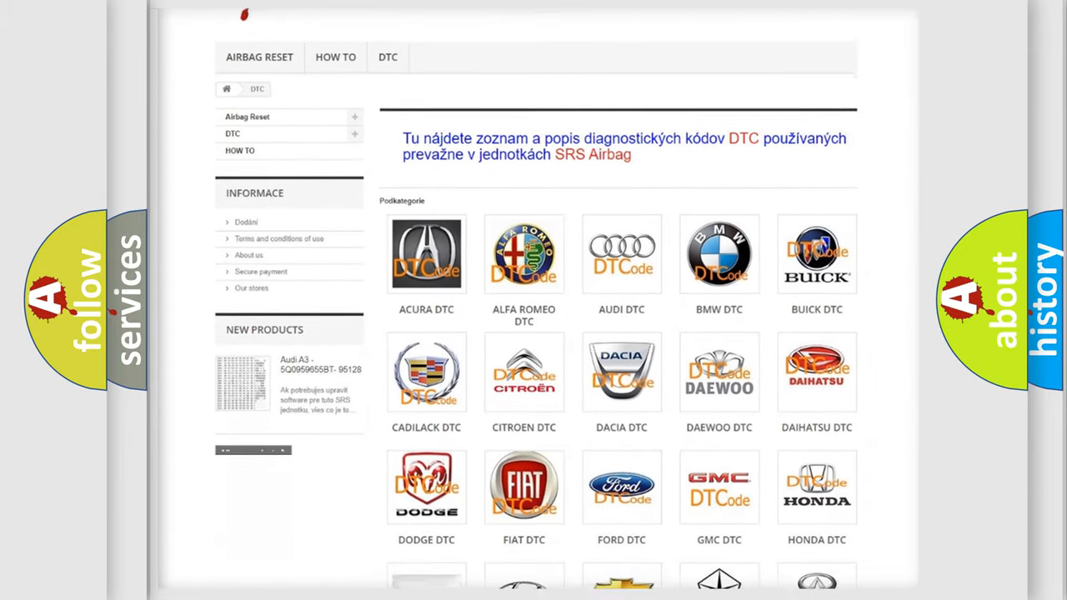
pyautogui.scroll(-3)
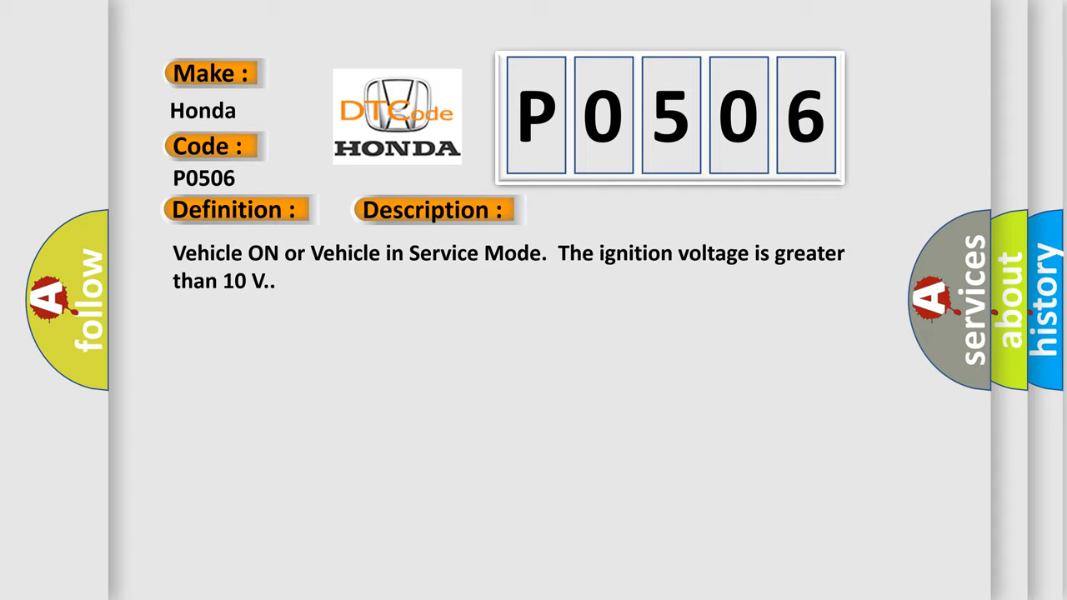
pyautogui.click(610, 210)
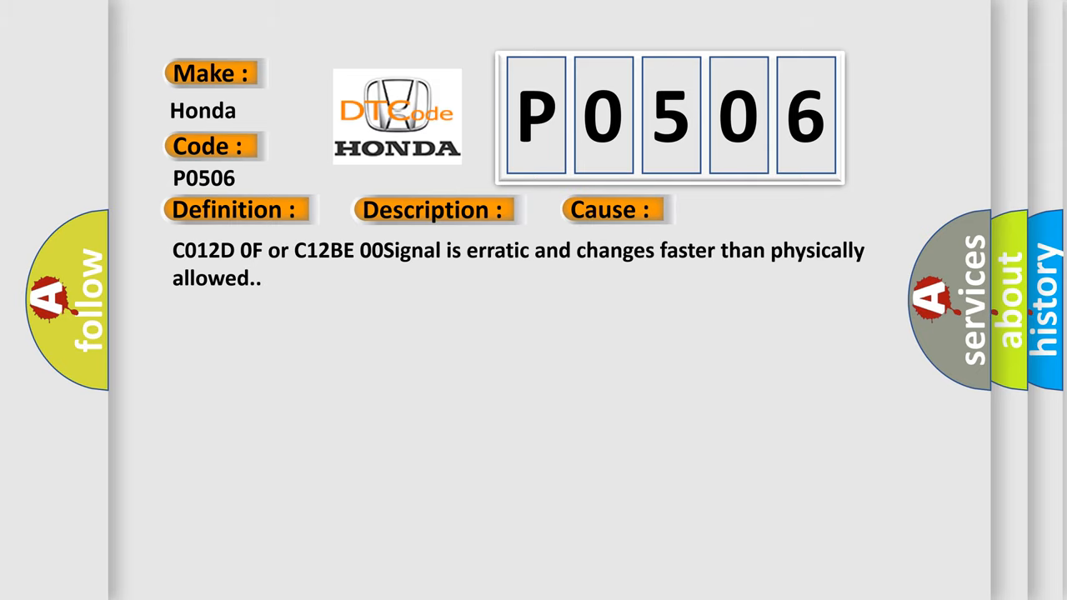